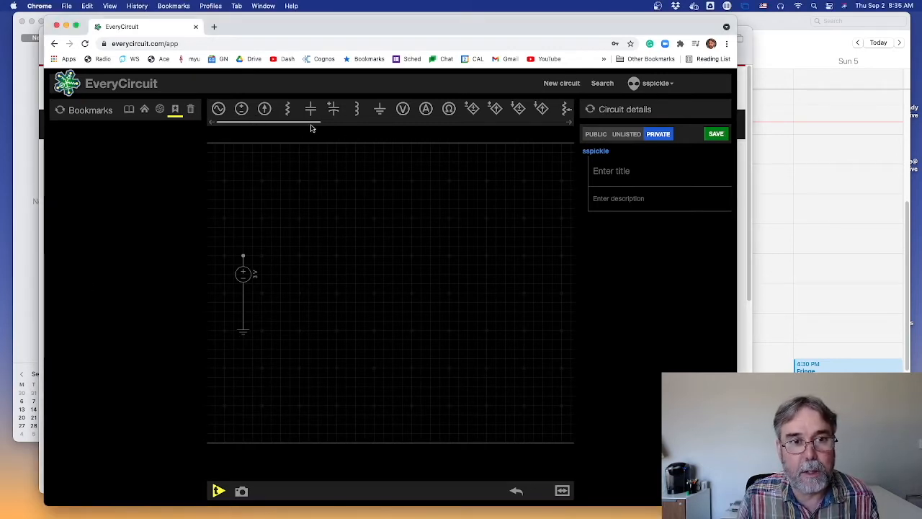
Step: Drag a 100 kV/V op-amp onto the canvas beside the 3 V source
{"action": "left_click_drag", "start_coordinate": [310, 122], "coordinate": [364, 122]}
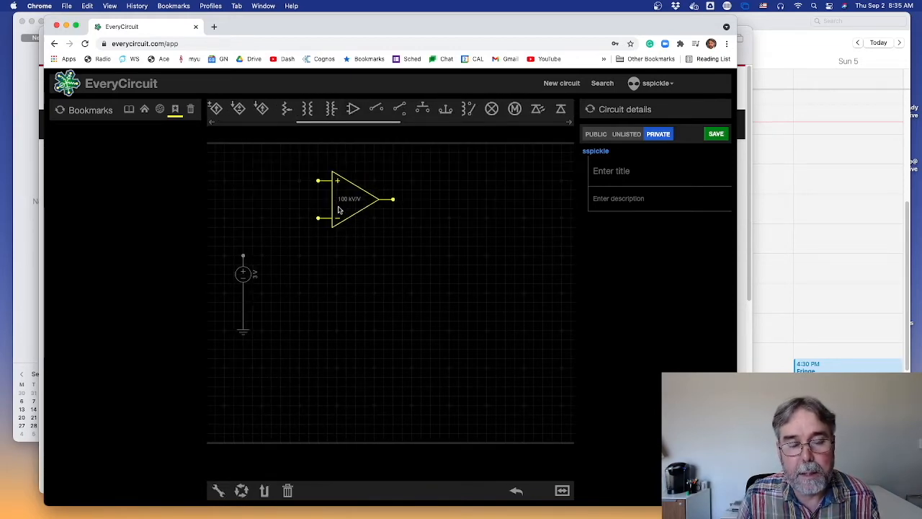
{"action": "mouse_move", "coordinate": [352, 207]}
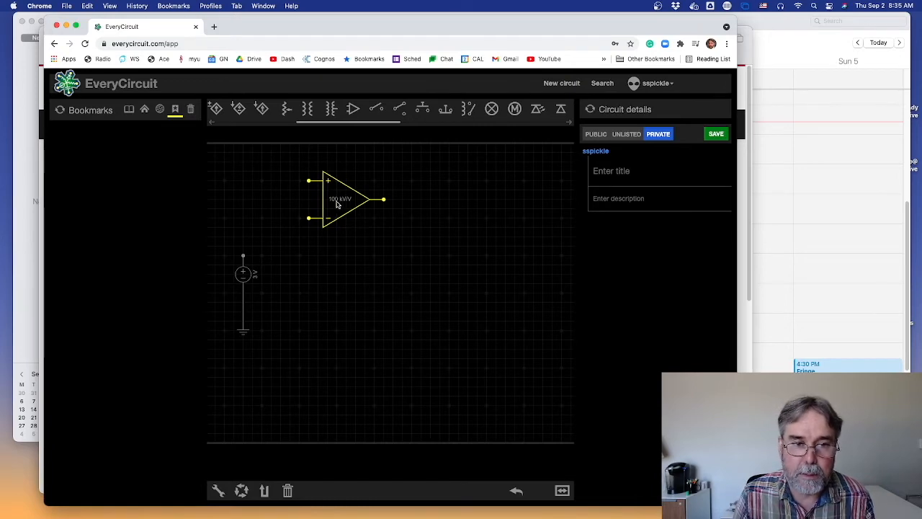
{"action": "mouse_move", "coordinate": [348, 204]}
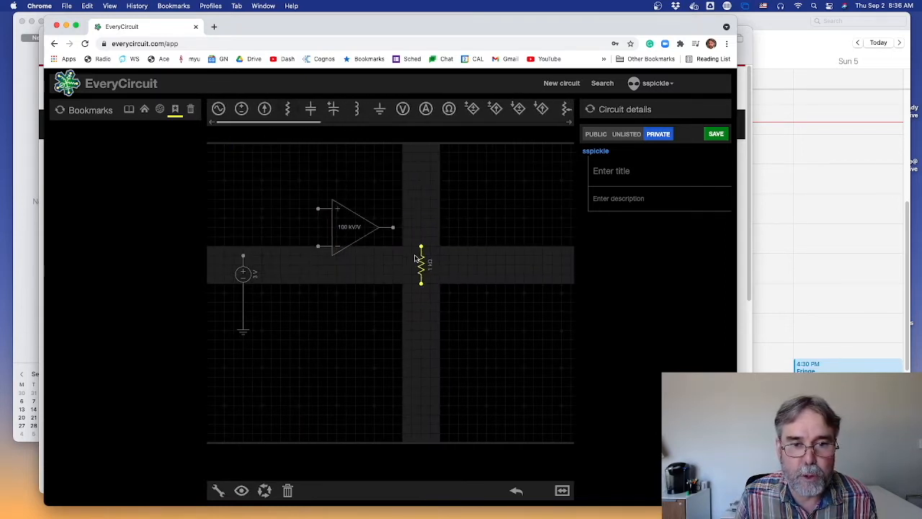
Step: Add a 1 kΩ resistor, set the source to 1 V, and run the simulation
{"action": "left_click_drag", "start_coordinate": [422, 263], "coordinate": [234, 162]}
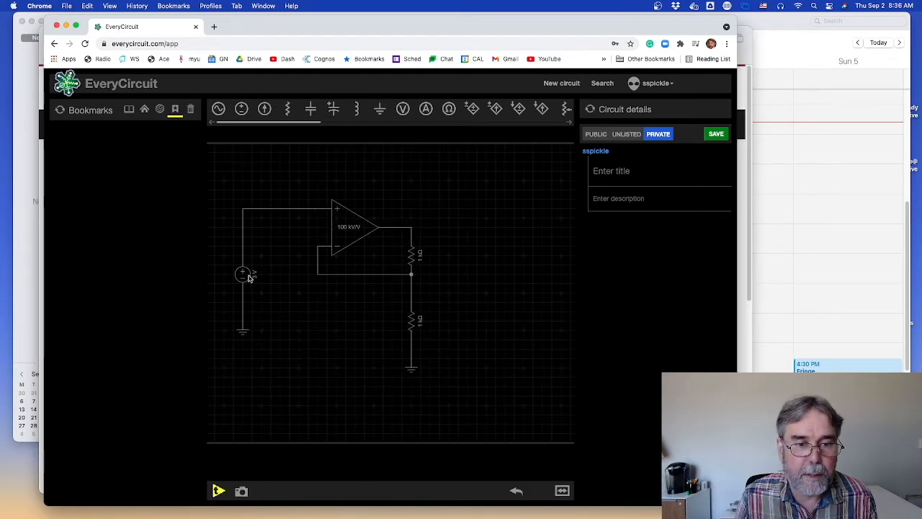
{"action": "left_click", "coordinate": [243, 275]}
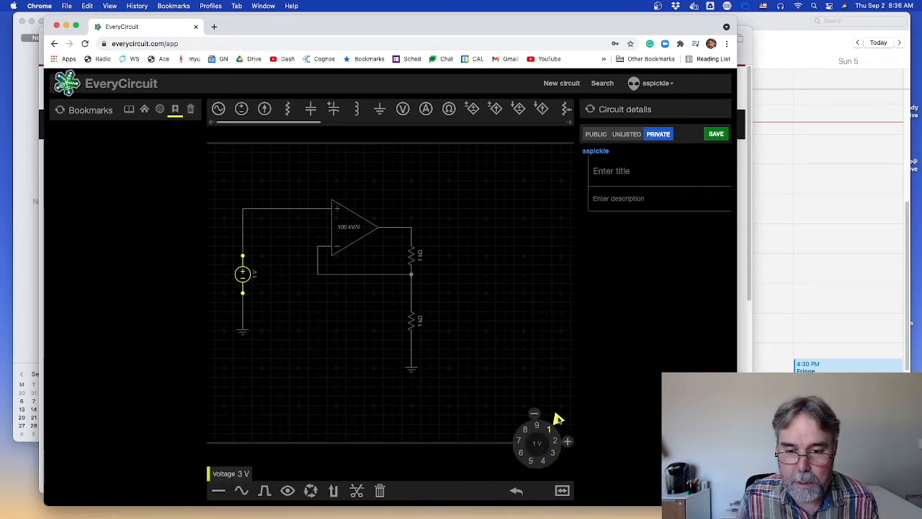
{"action": "left_click", "coordinate": [219, 490]}
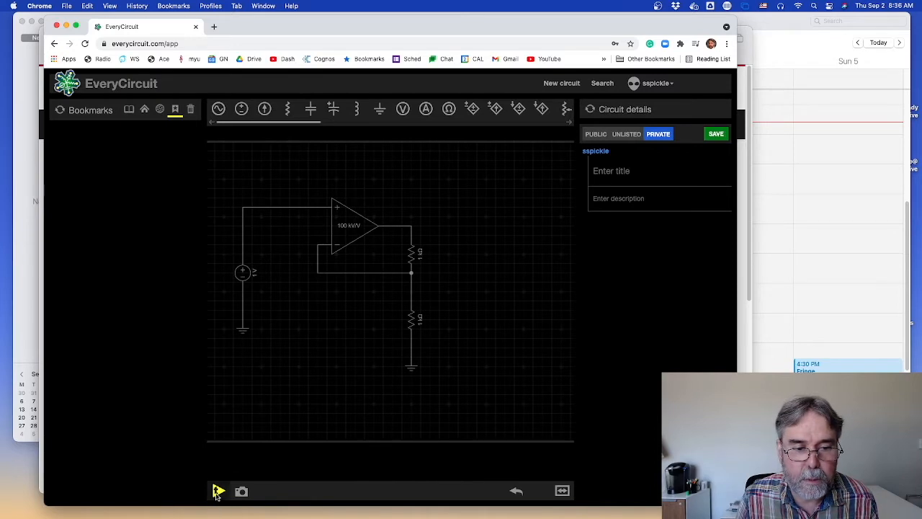
{"action": "left_click", "coordinate": [218, 491]}
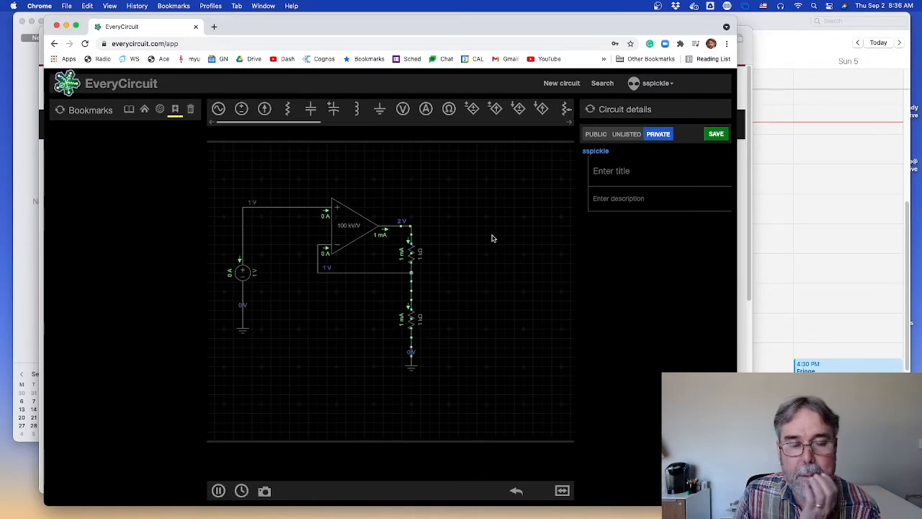
{"action": "mouse_move", "coordinate": [367, 251]}
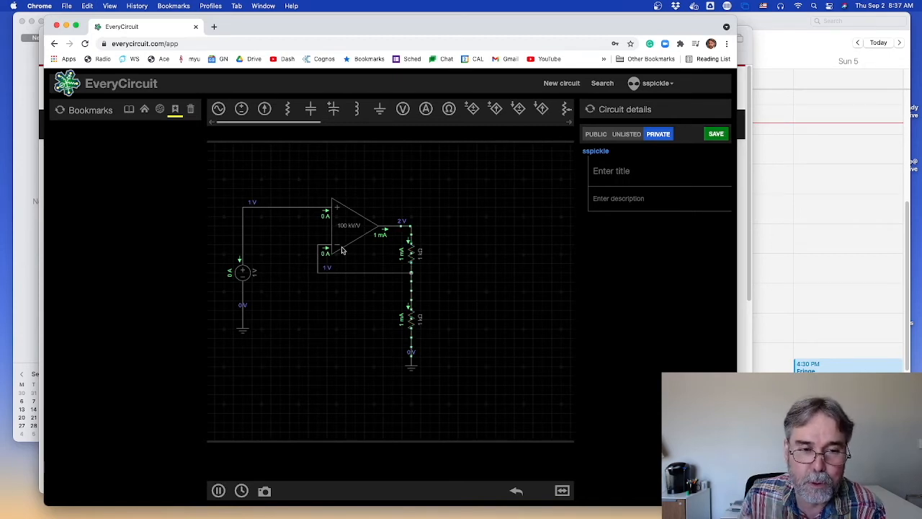
{"action": "mouse_move", "coordinate": [324, 240]}
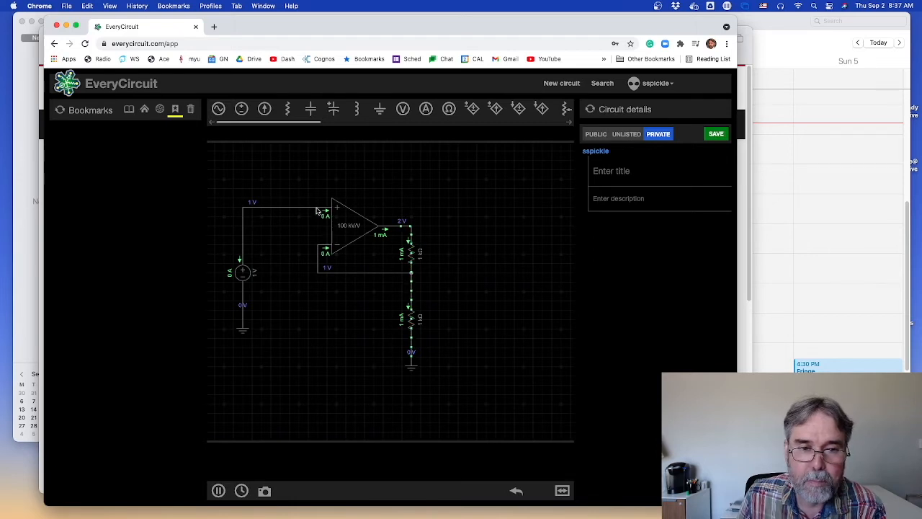
{"action": "mouse_move", "coordinate": [252, 208]}
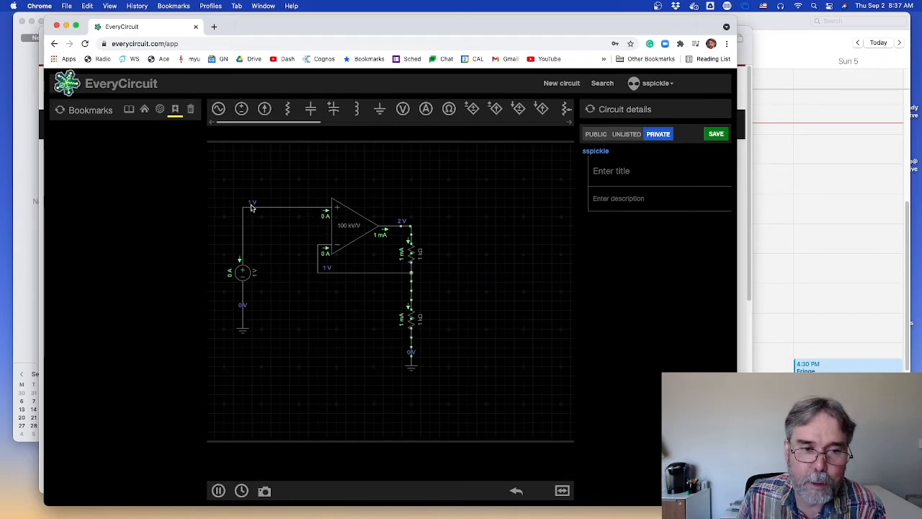
{"action": "mouse_move", "coordinate": [341, 249]}
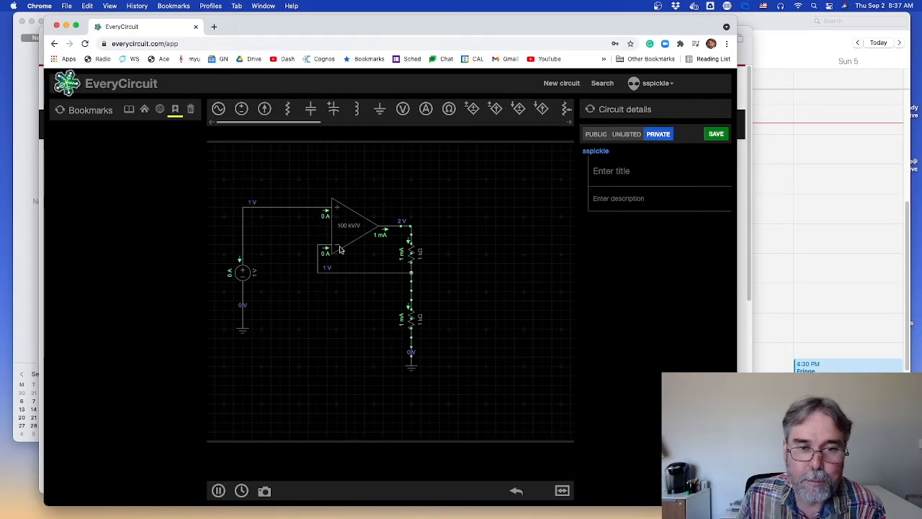
{"action": "mouse_move", "coordinate": [306, 245]}
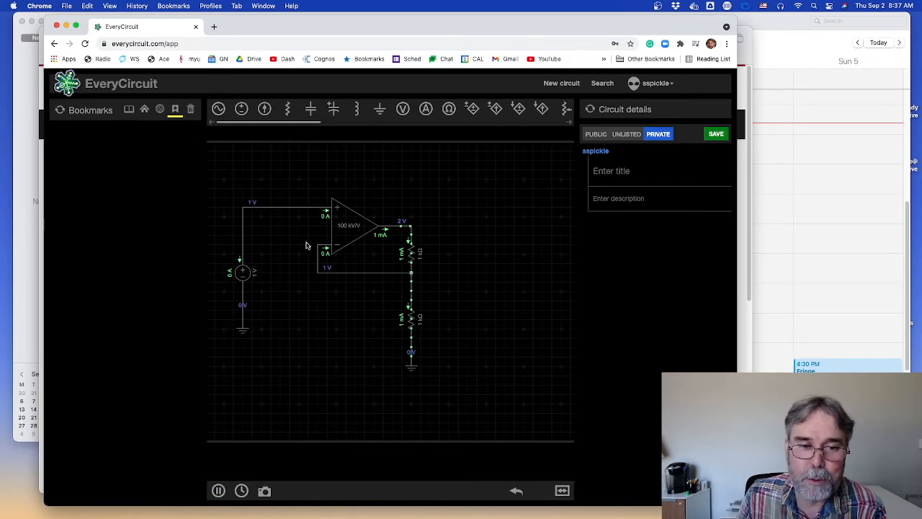
{"action": "mouse_move", "coordinate": [321, 249]}
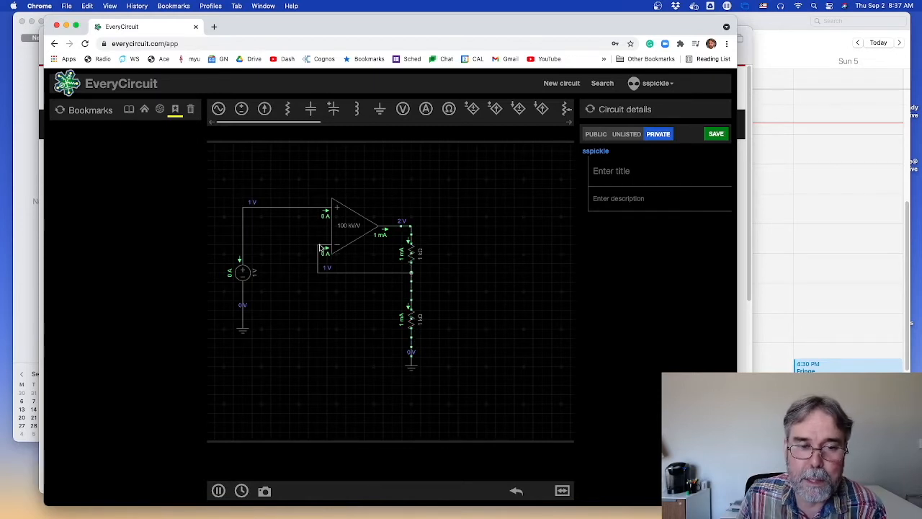
{"action": "mouse_move", "coordinate": [349, 248]}
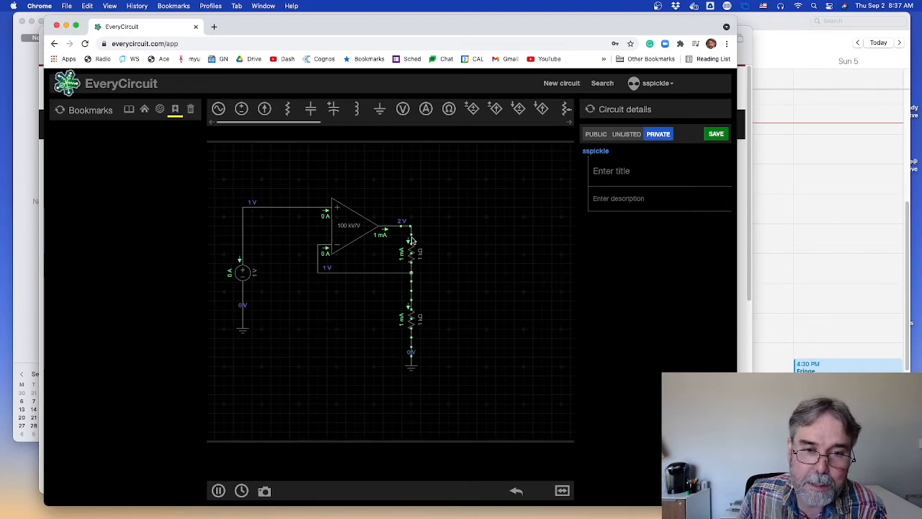
{"action": "mouse_move", "coordinate": [413, 227]}
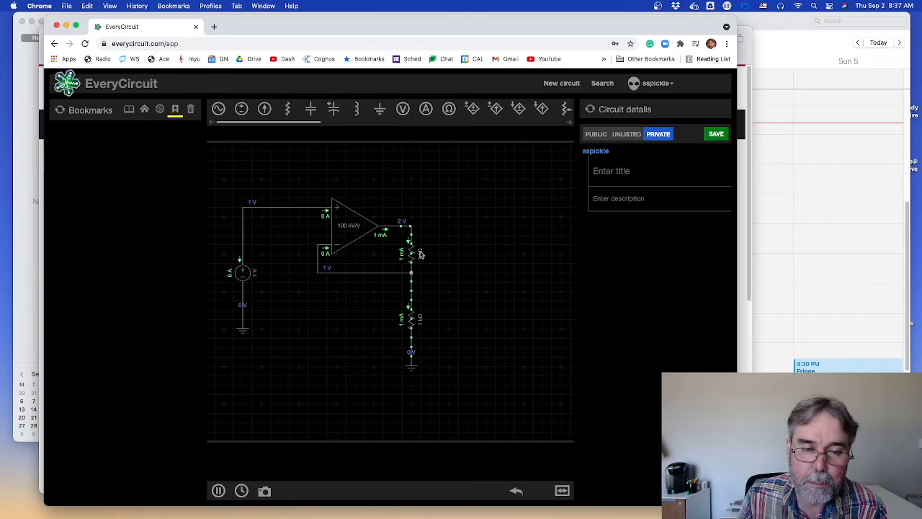
{"action": "mouse_move", "coordinate": [430, 245]}
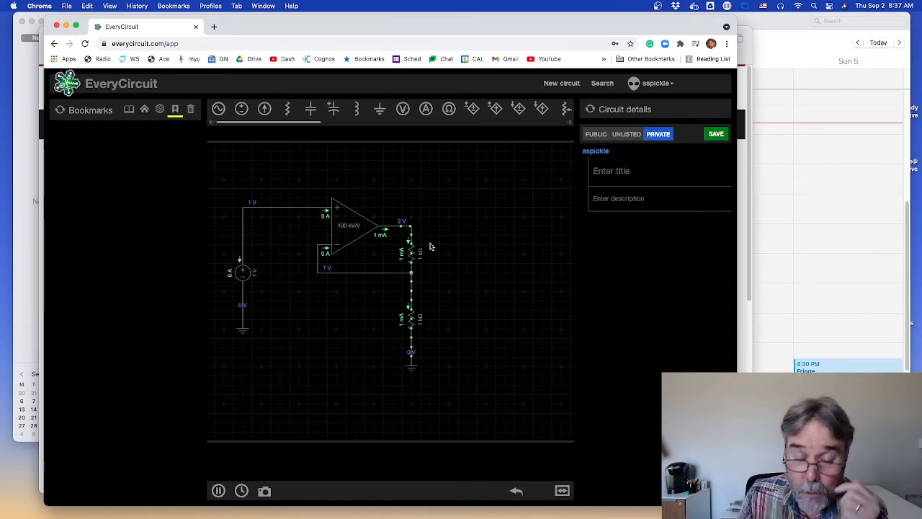
{"action": "mouse_move", "coordinate": [431, 240]}
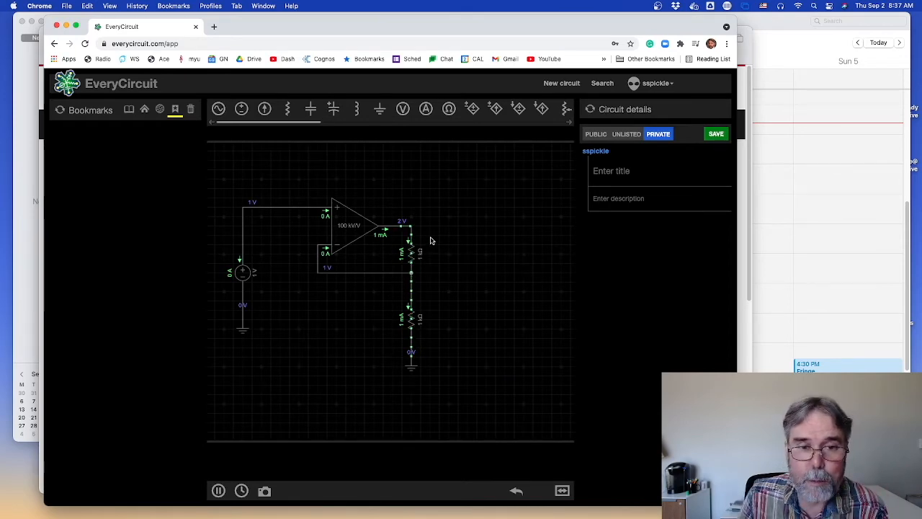
{"action": "mouse_move", "coordinate": [411, 231]}
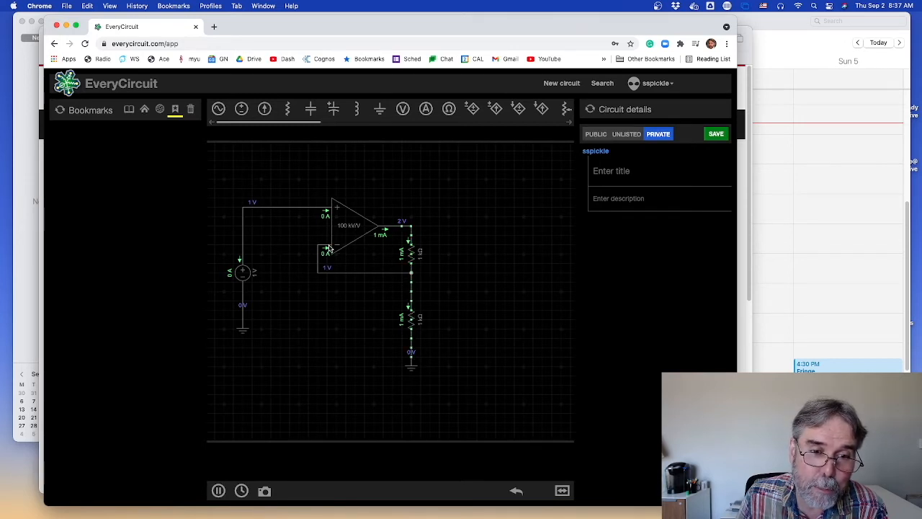
{"action": "mouse_move", "coordinate": [399, 232]}
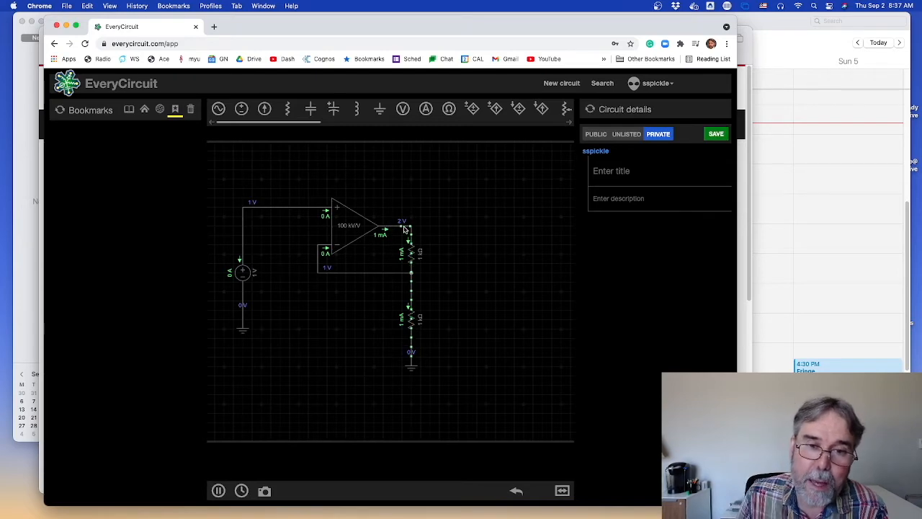
{"action": "mouse_move", "coordinate": [410, 212]}
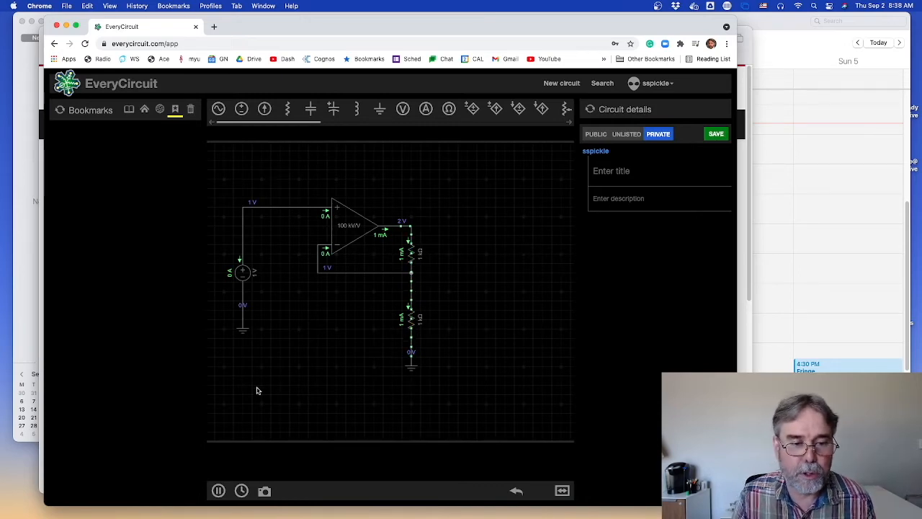
Step: Pause the simulation after reading 1 V inputs, 1 mA currents and 2 V output
{"action": "left_click", "coordinate": [219, 490]}
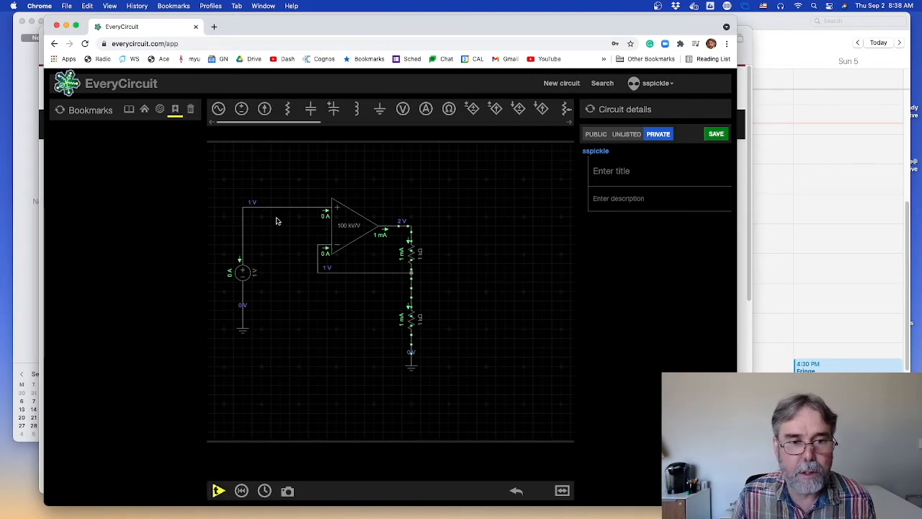
Step: Move the upper 1 kΩ resistor between the 1 V source and the inverting input
{"action": "left_click", "coordinate": [353, 226]}
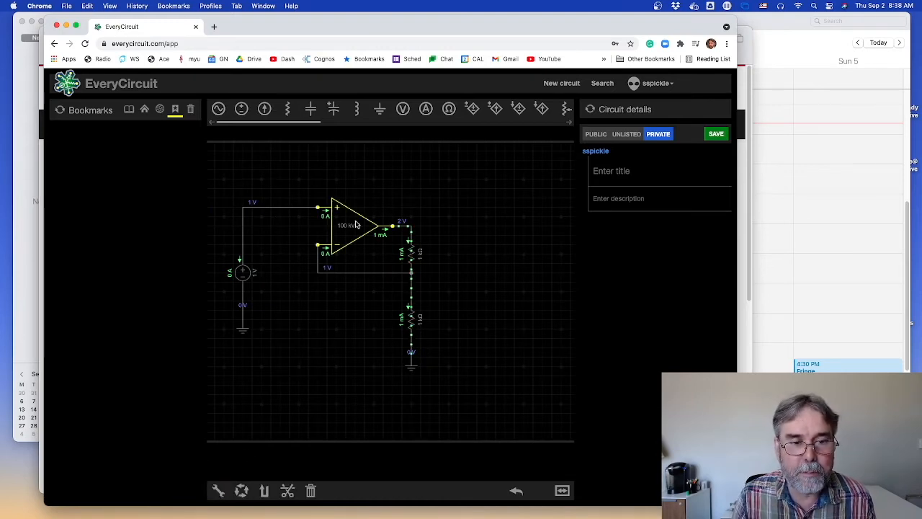
{"action": "mouse_move", "coordinate": [371, 280]}
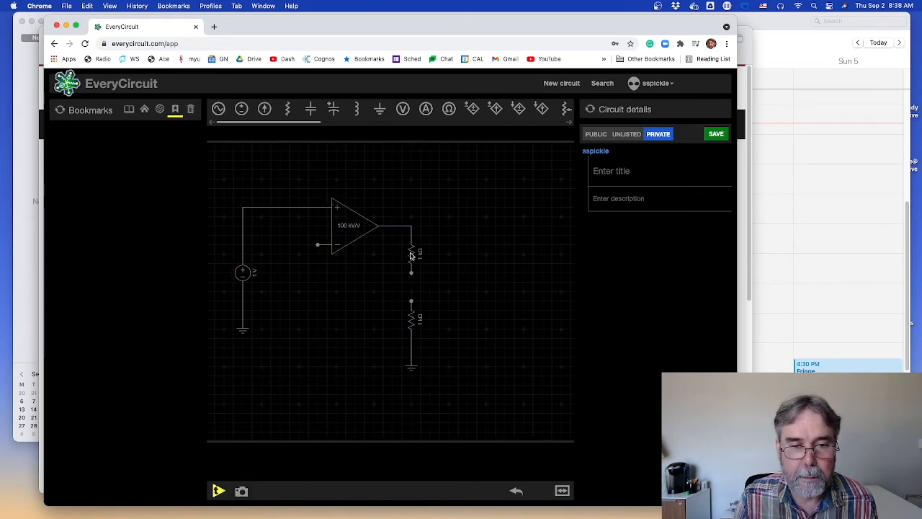
{"action": "left_click", "coordinate": [411, 319]}
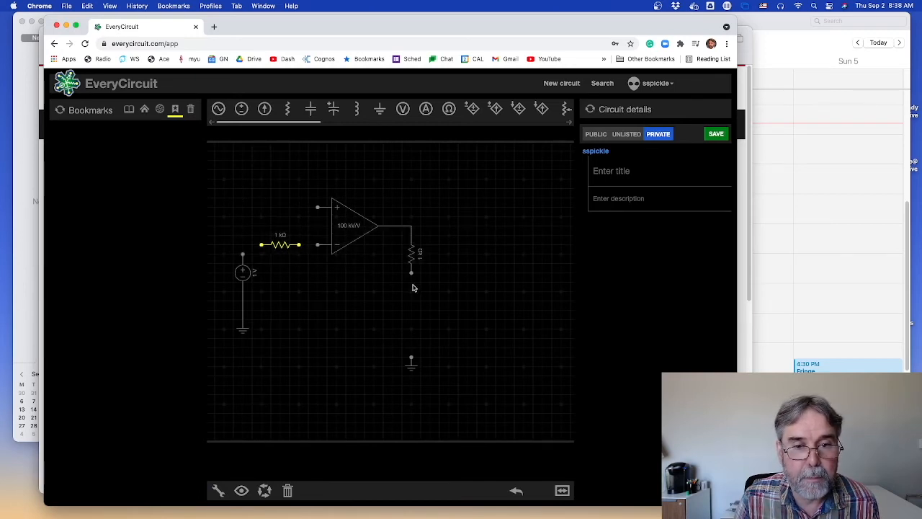
{"action": "left_click", "coordinate": [297, 245]}
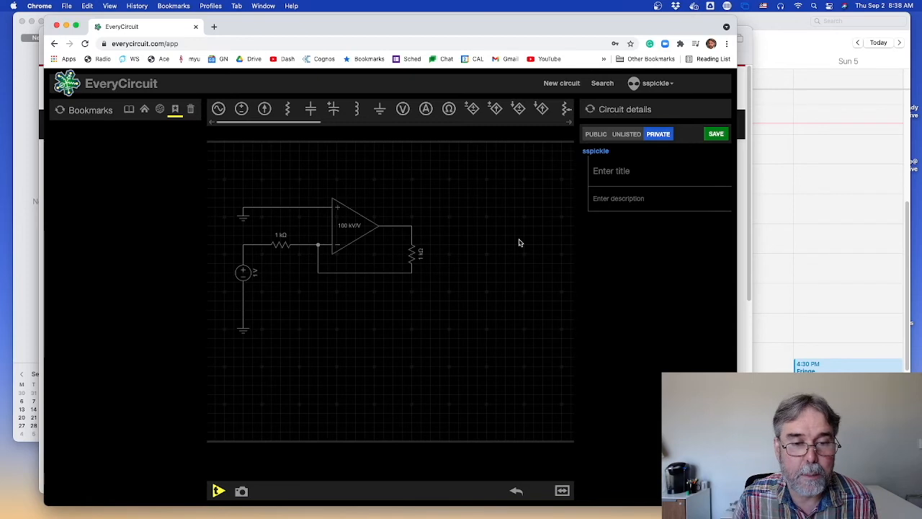
{"action": "mouse_move", "coordinate": [257, 467]}
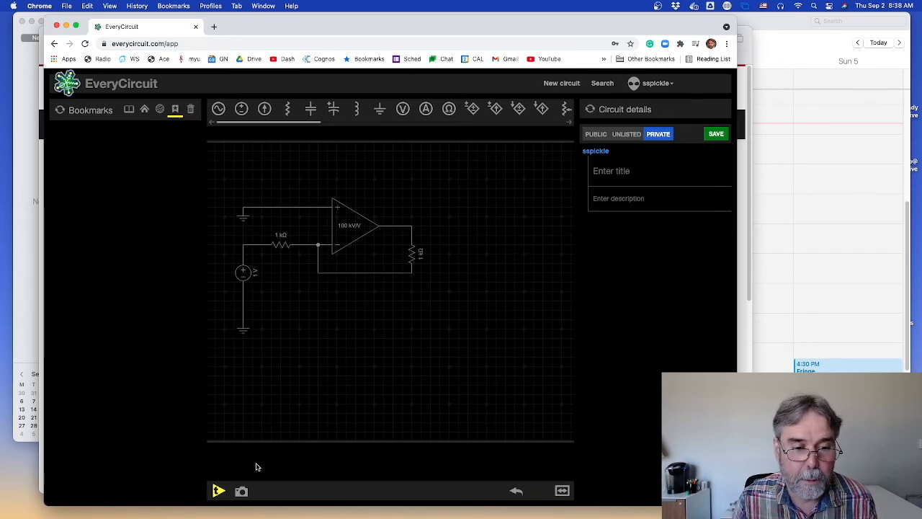
Step: Run the inverting amplifier simulation to show −1 V output and 1 mA currents
{"action": "left_click", "coordinate": [218, 491]}
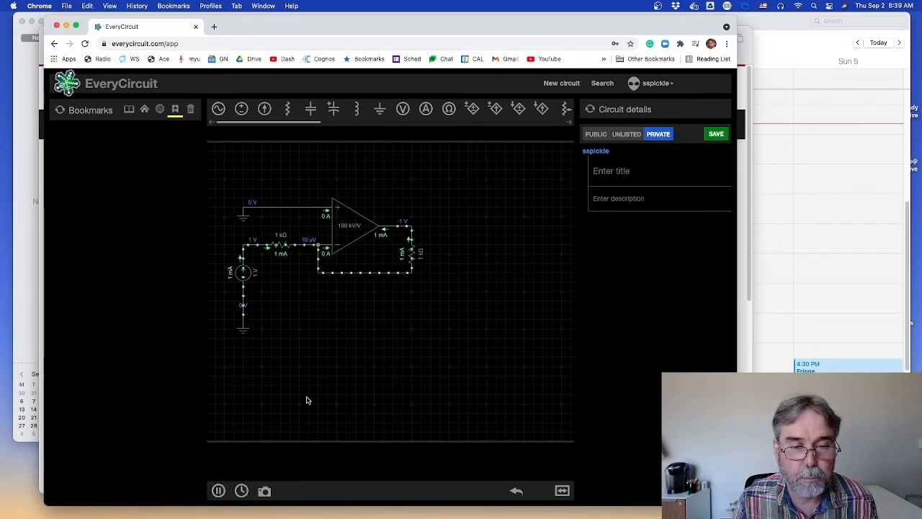
{"action": "mouse_move", "coordinate": [481, 306]}
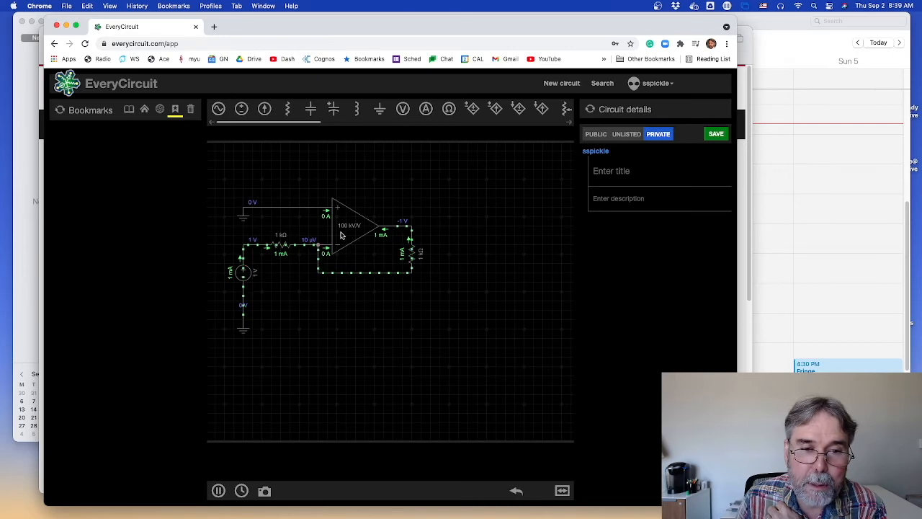
{"action": "mouse_move", "coordinate": [363, 229]}
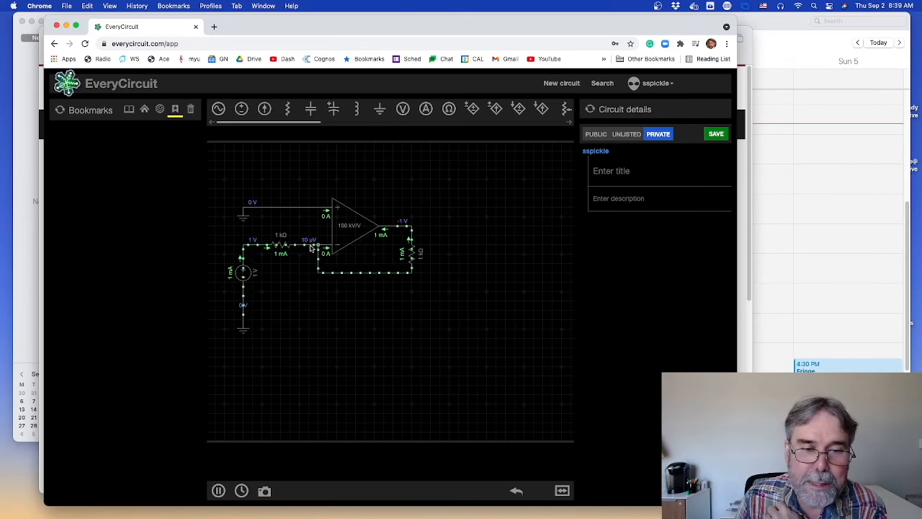
{"action": "mouse_move", "coordinate": [320, 240]}
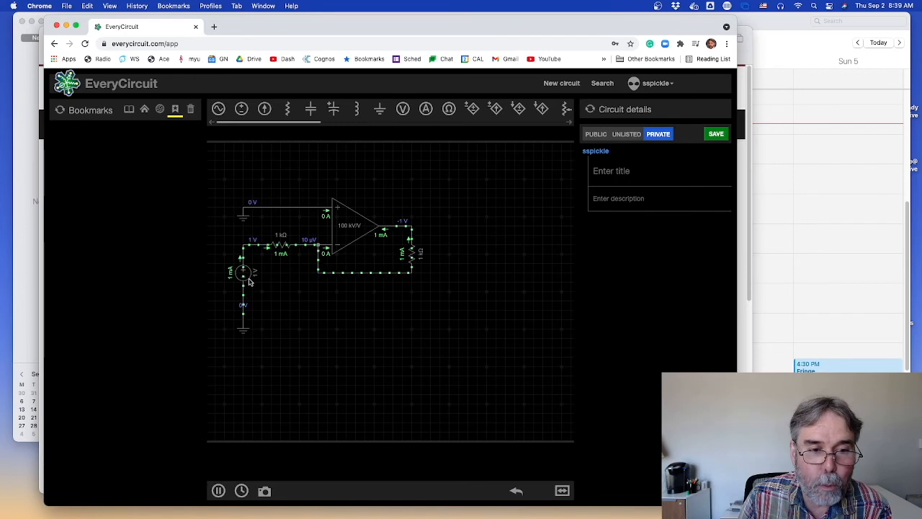
{"action": "mouse_move", "coordinate": [247, 256]}
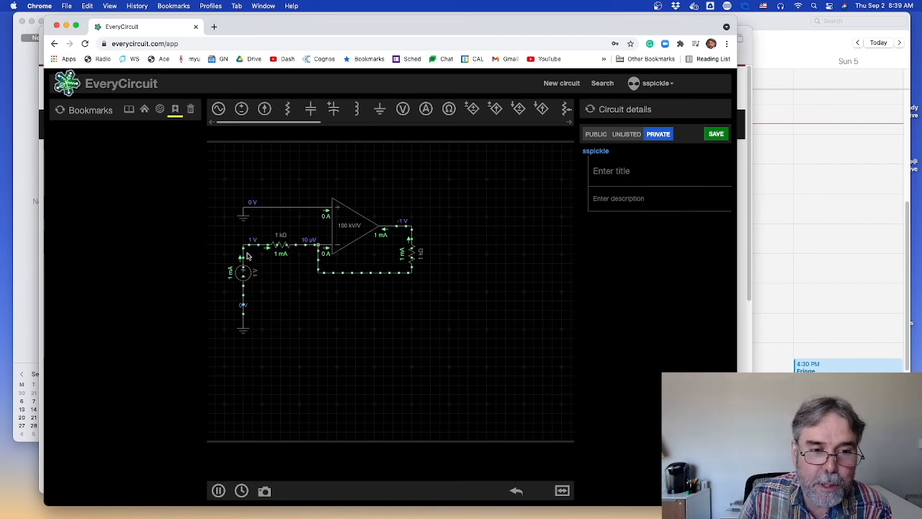
{"action": "mouse_move", "coordinate": [309, 252]}
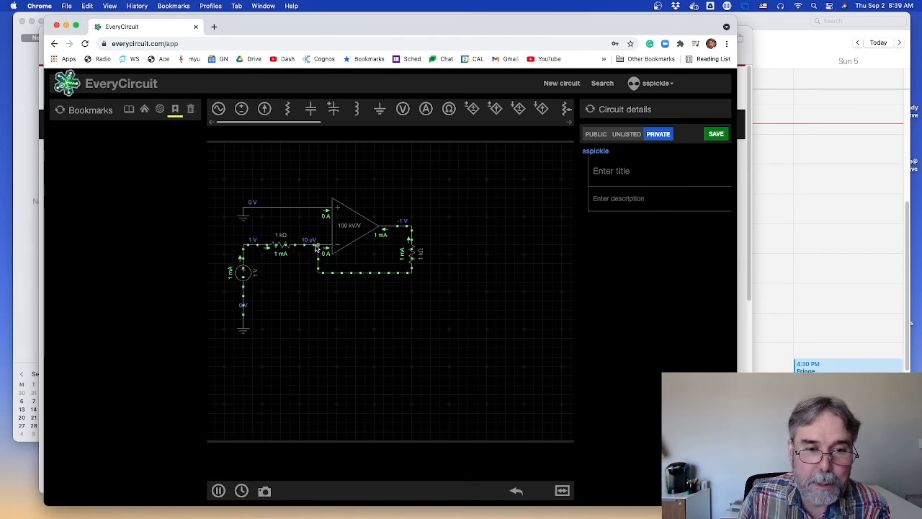
{"action": "mouse_move", "coordinate": [335, 248]}
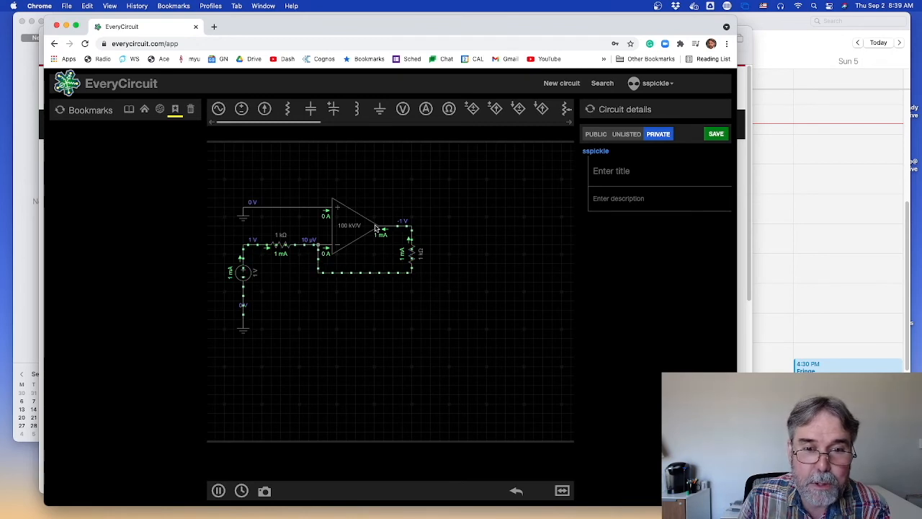
{"action": "mouse_move", "coordinate": [385, 227]}
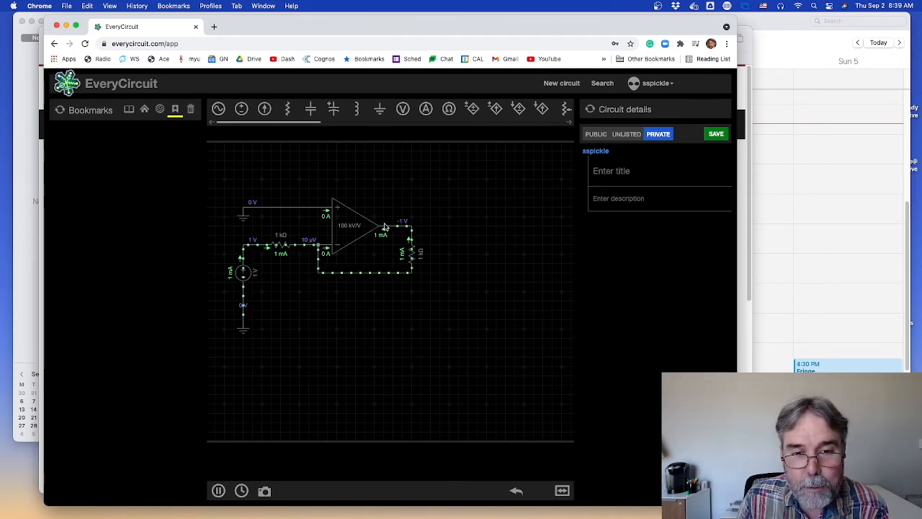
{"action": "mouse_move", "coordinate": [408, 279]}
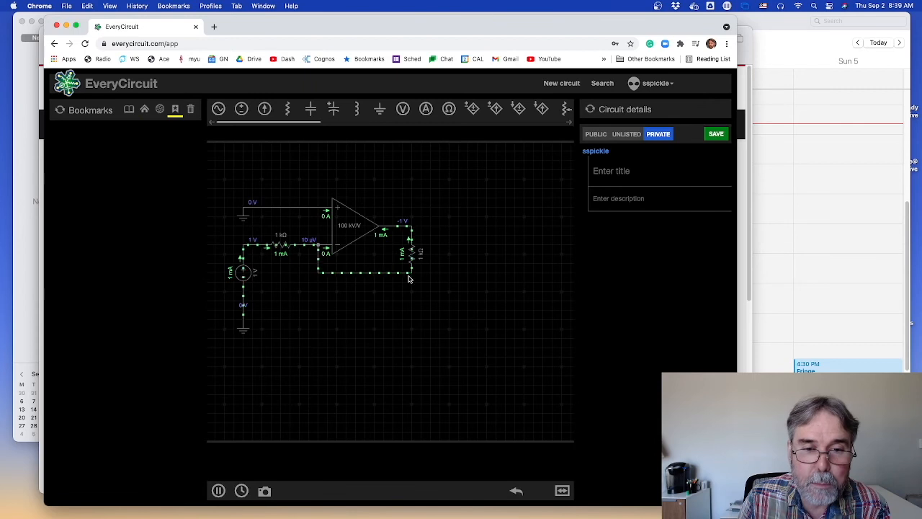
{"action": "mouse_move", "coordinate": [426, 230]}
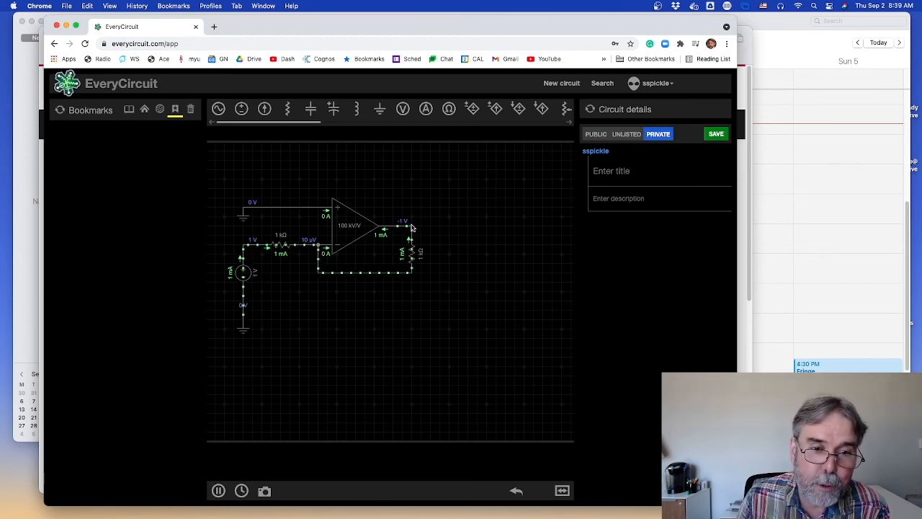
{"action": "mouse_move", "coordinate": [336, 247]}
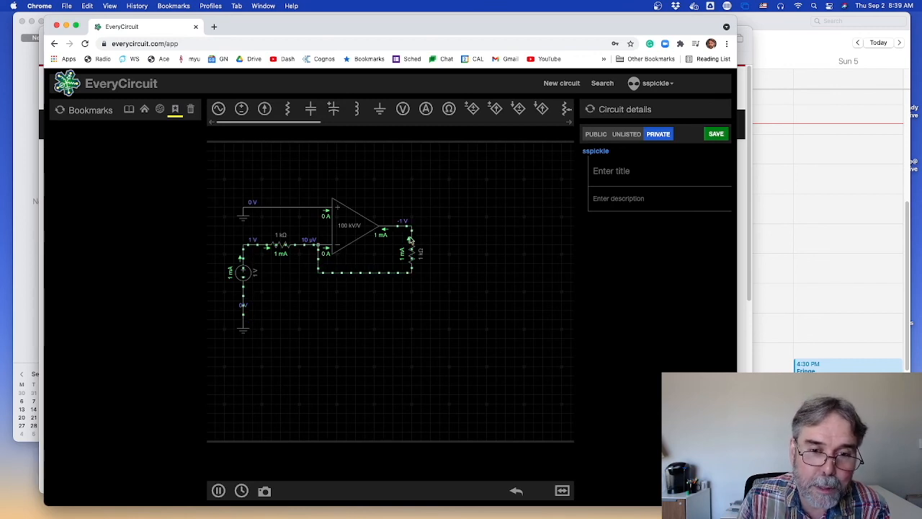
{"action": "mouse_move", "coordinate": [455, 277]}
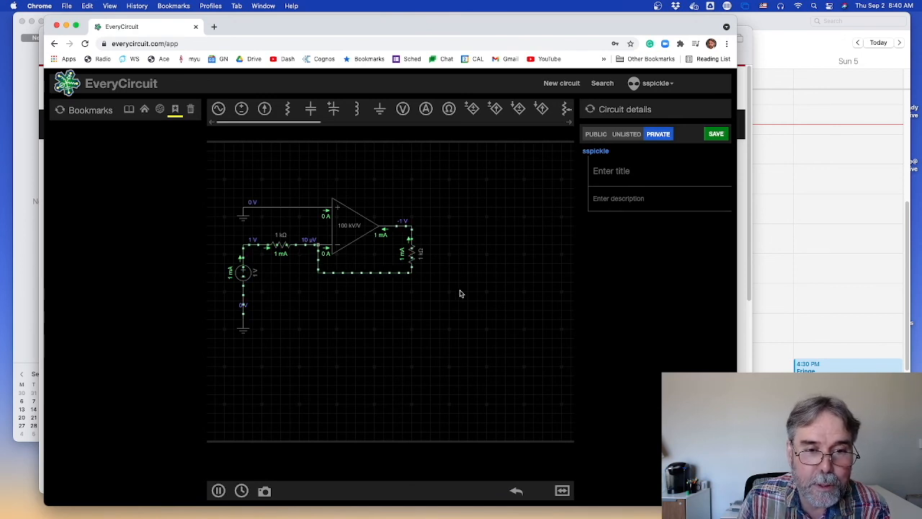
{"action": "mouse_move", "coordinate": [459, 295]}
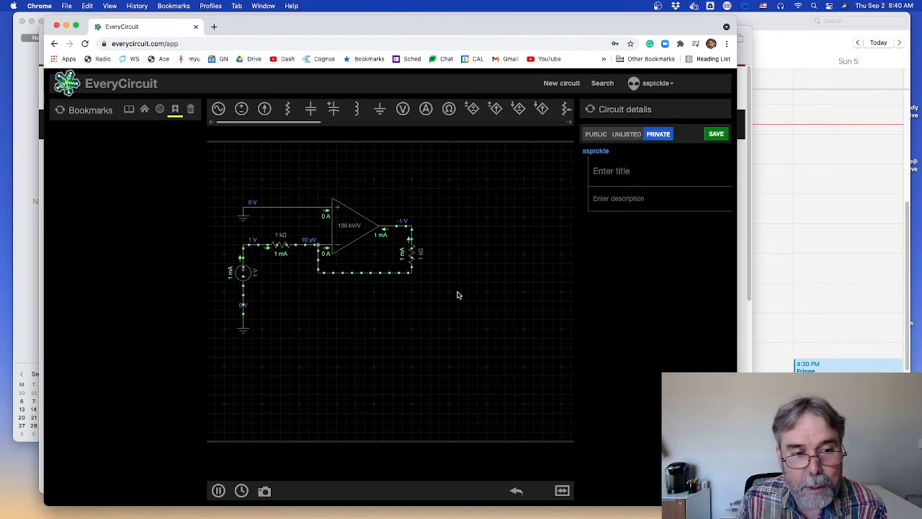